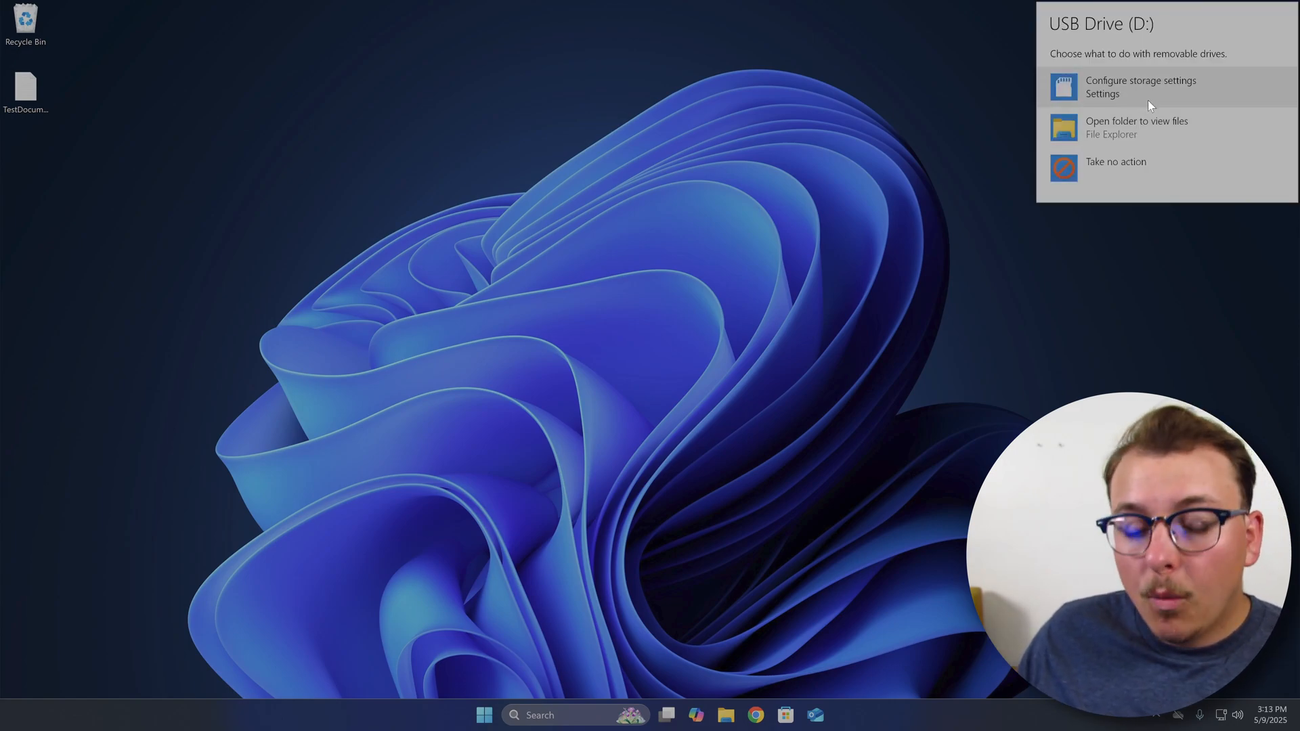
{"action": "mouse_move", "coordinate": [1143, 127]}
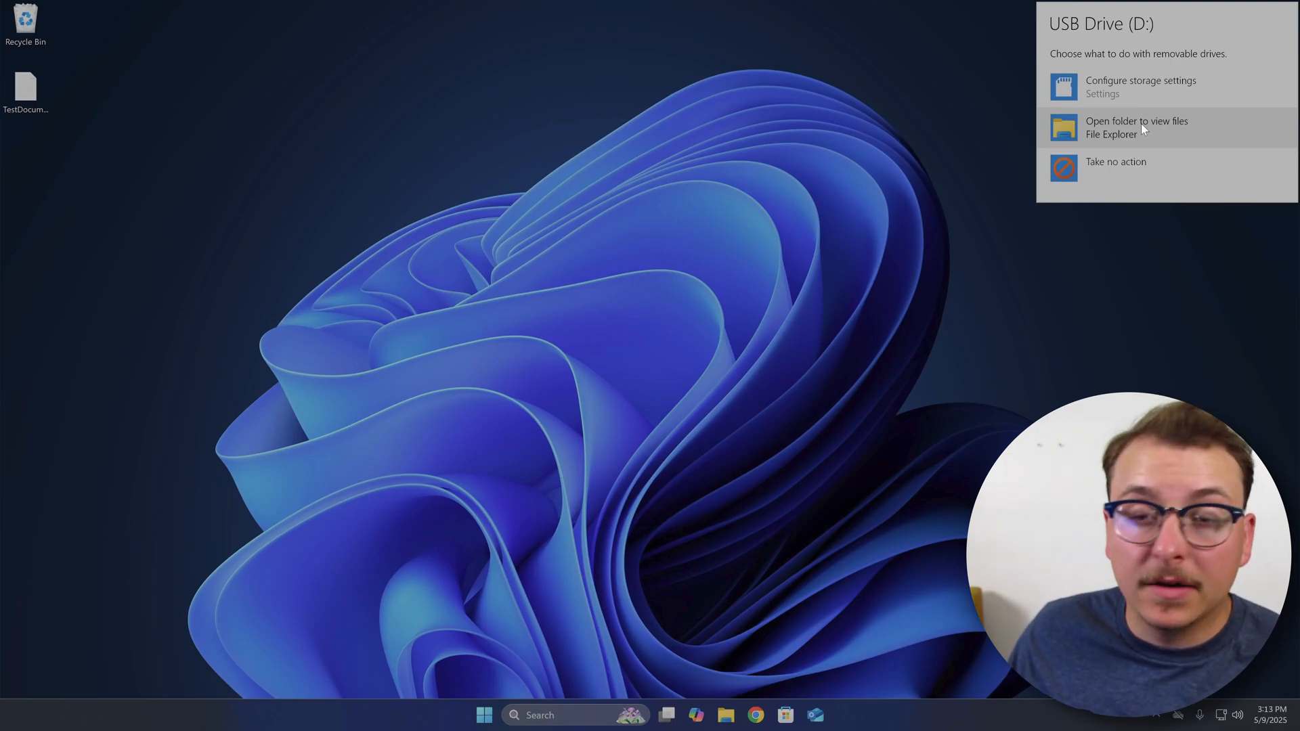
Step: Open the inserted USB Drive (D:) from the AutoPlay notification to view its files
{"action": "left_click", "coordinate": [1136, 128]}
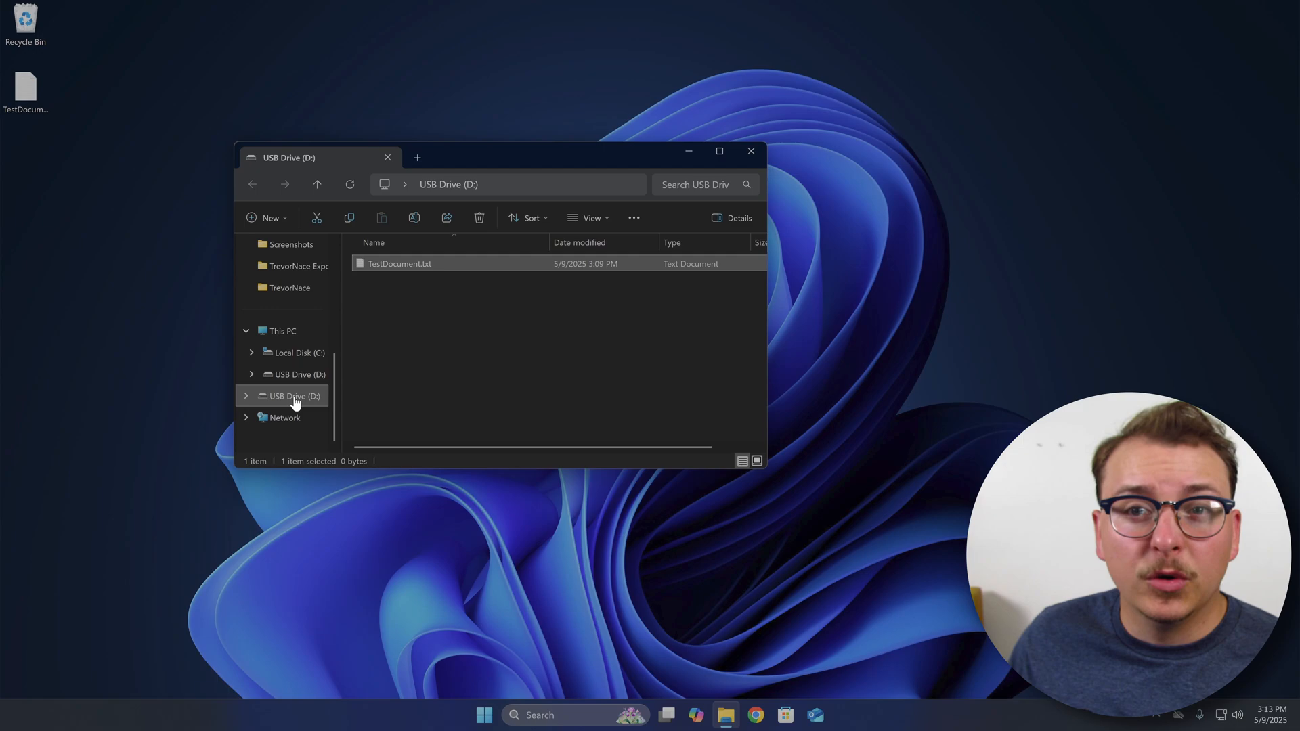
{"action": "mouse_move", "coordinate": [476, 322]}
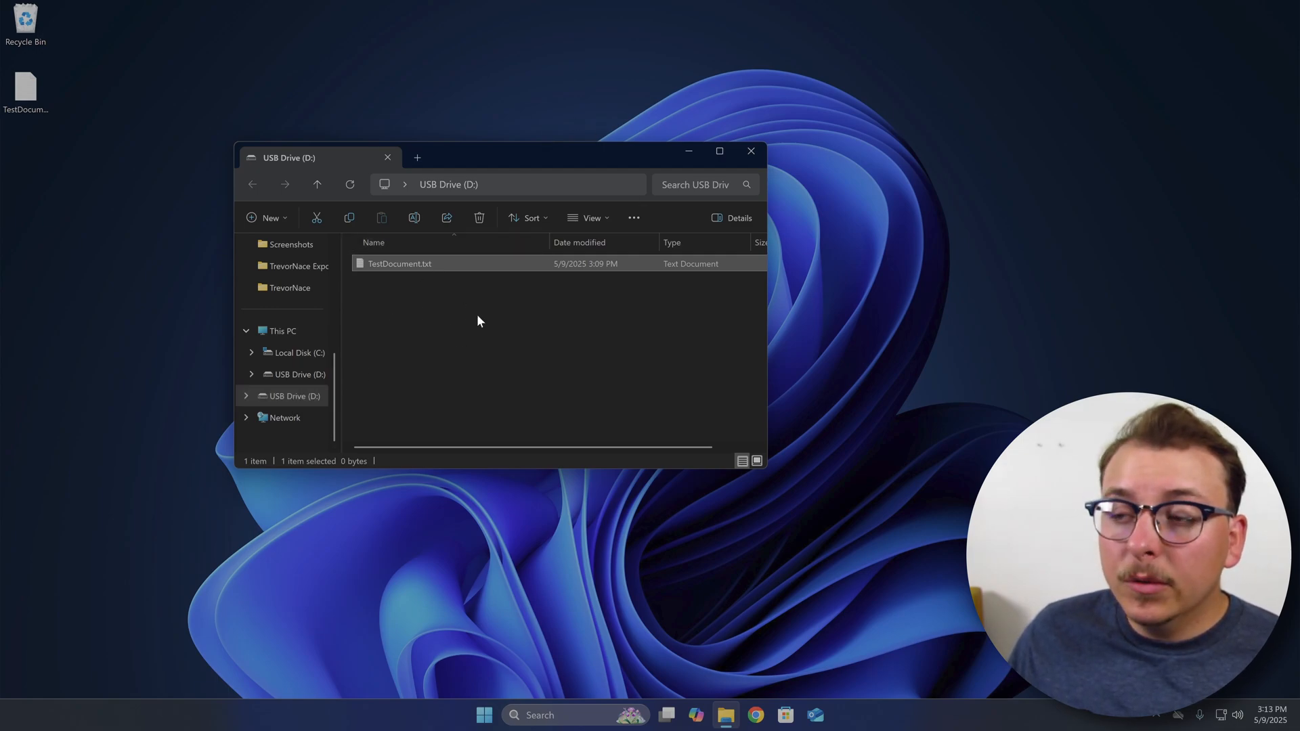
Step: Bring up the context menu on the empty file area of USB Drive (D:)
{"action": "right_click", "coordinate": [479, 321]}
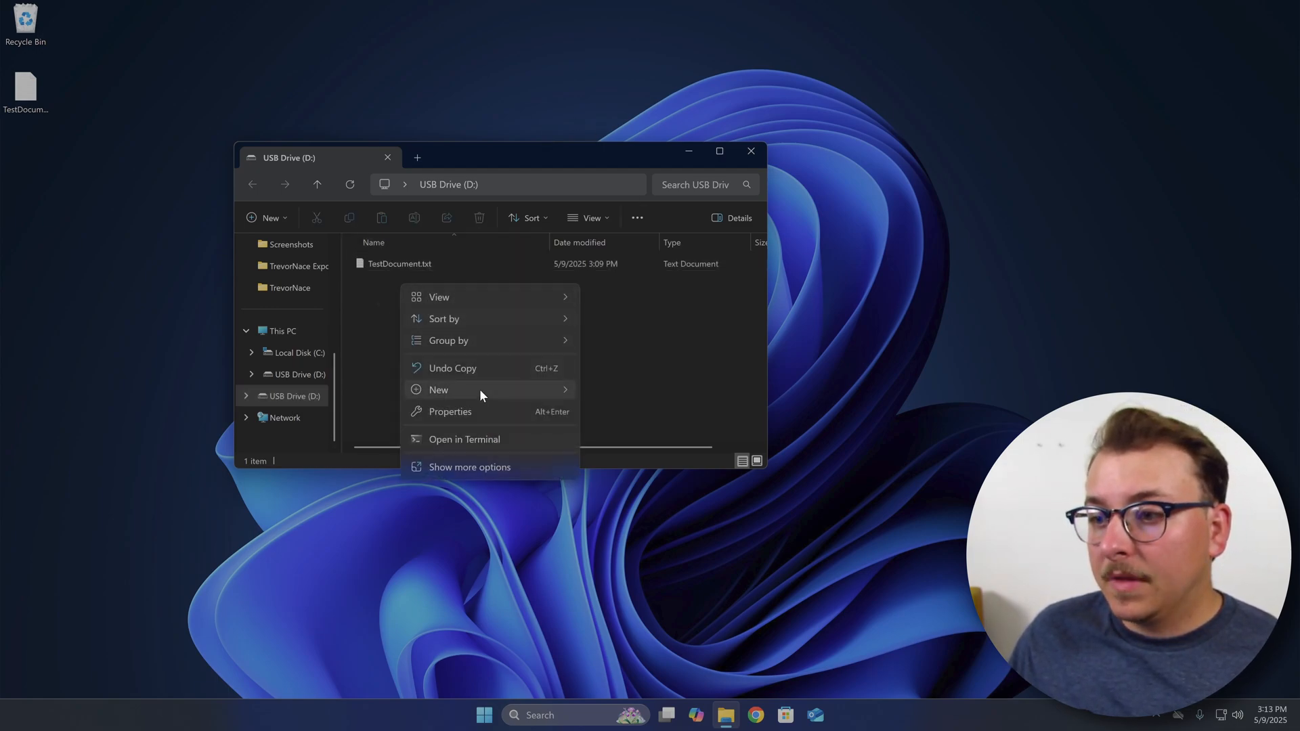
Step: Create a new folder named 'Test Folder' on USB Drive (D:) beside TestDocument.txt
{"action": "left_click", "coordinate": [439, 390]}
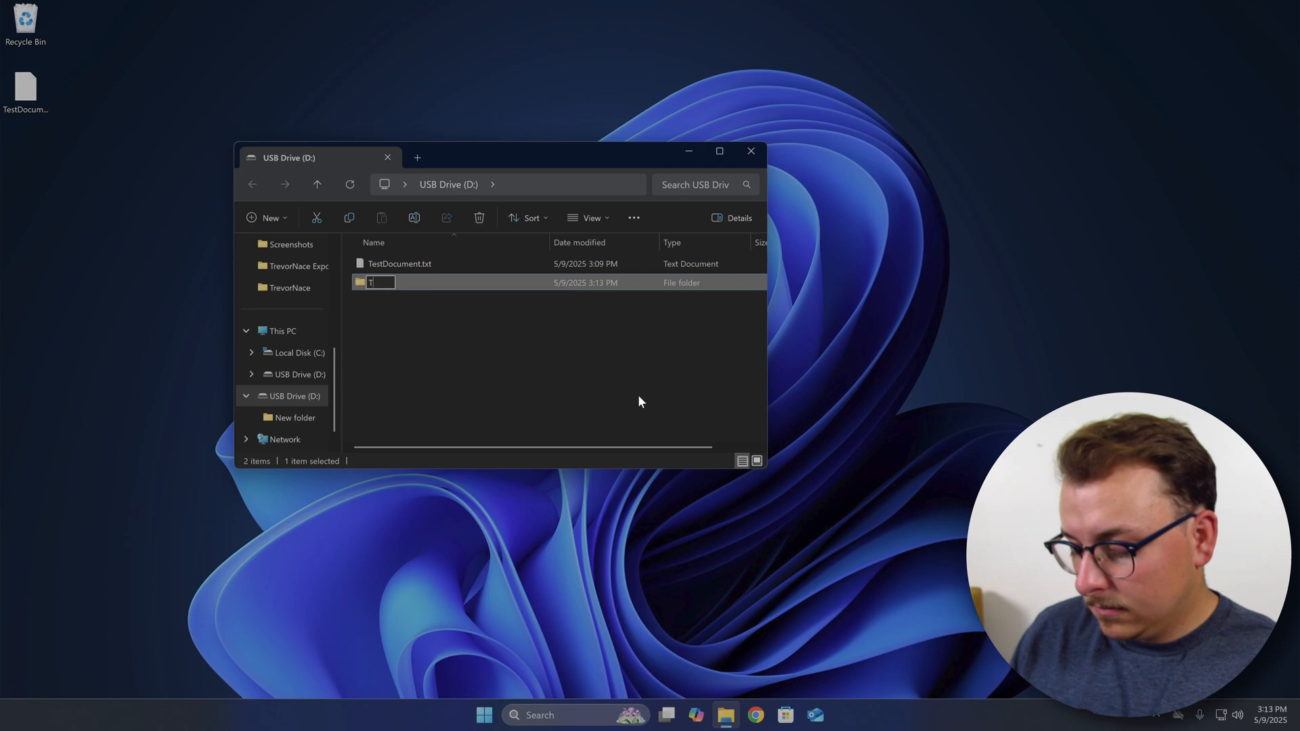
{"action": "type", "text": "Test Folder"}
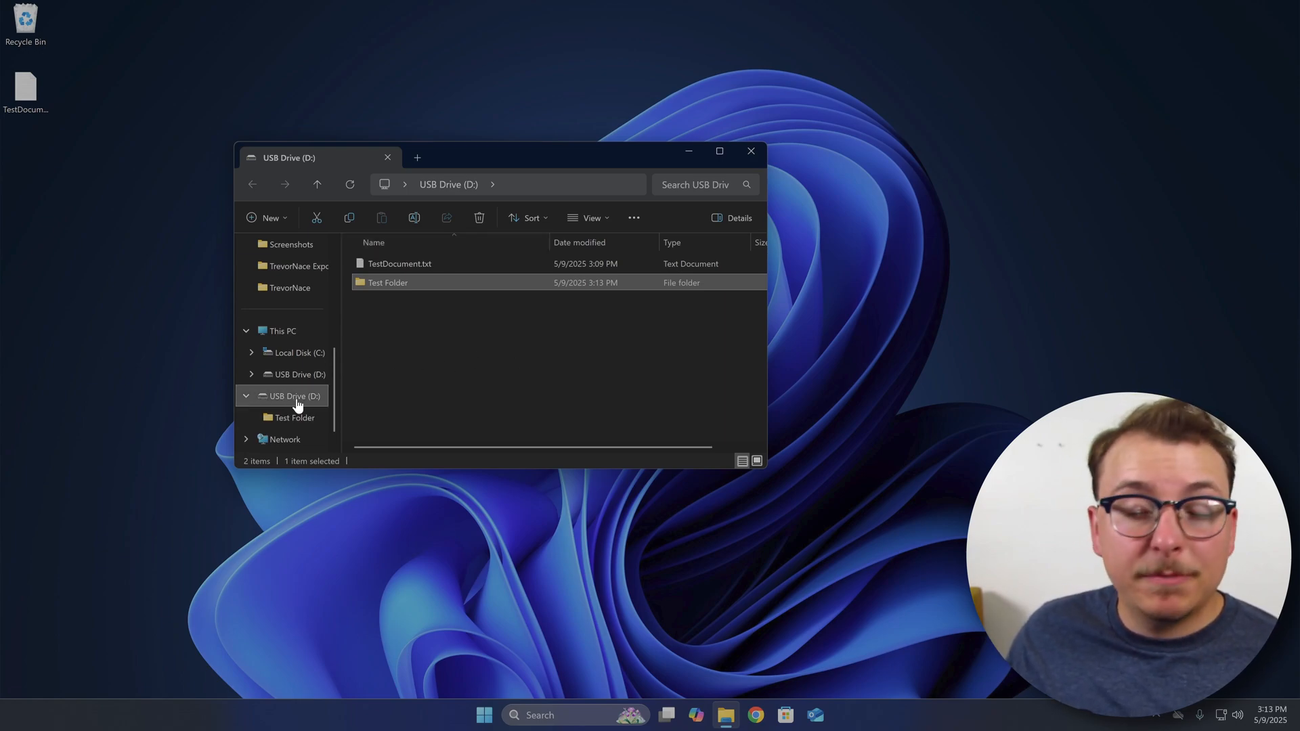
{"action": "right_click", "coordinate": [290, 395]}
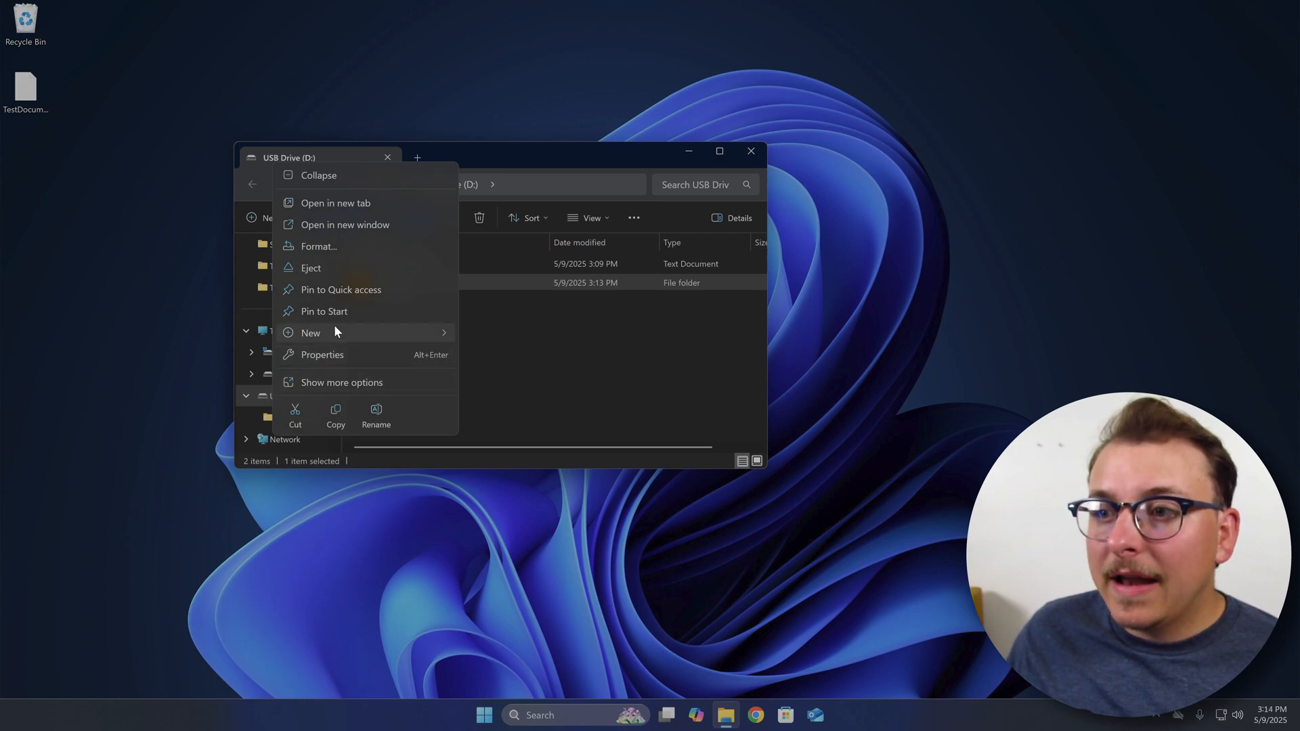
Step: Open USB Drive (D:) Properties and start entering the new name Liam's USB
{"action": "left_click", "coordinate": [347, 356]}
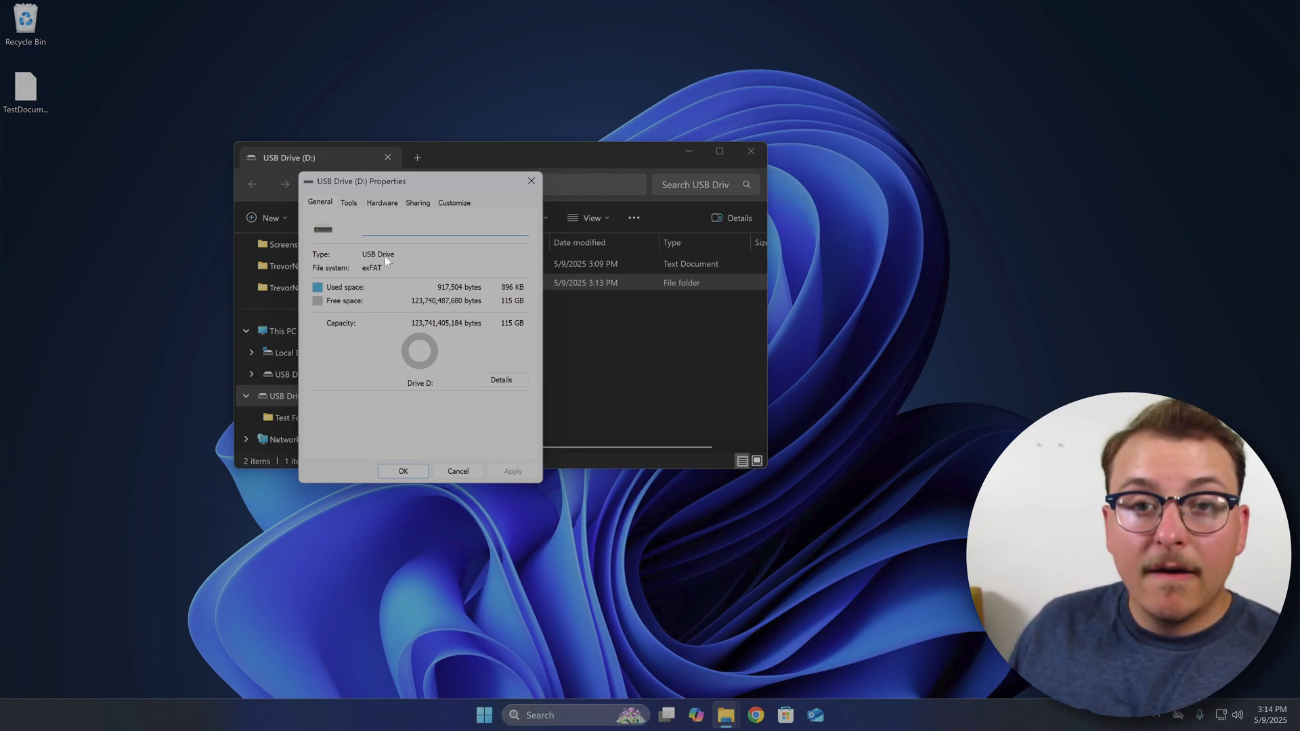
{"action": "type", "text": "Lis"}
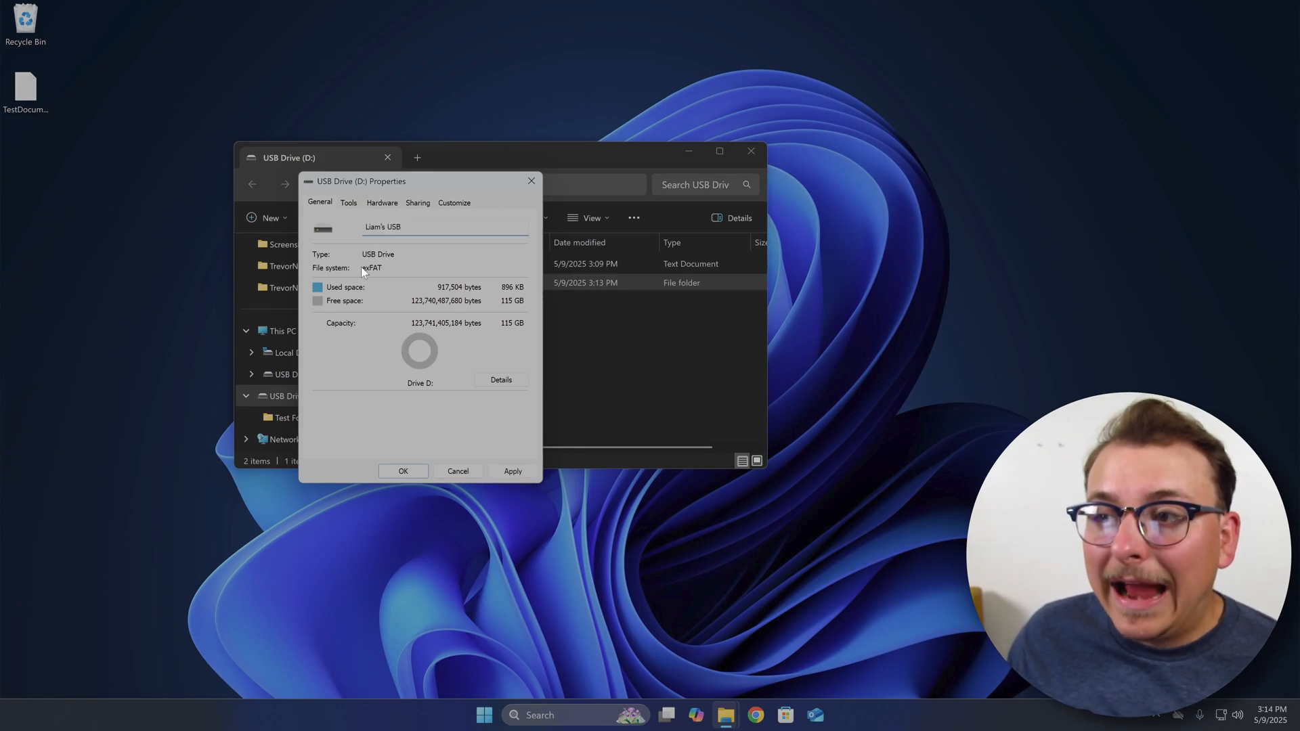
{"action": "mouse_move", "coordinate": [343, 320]}
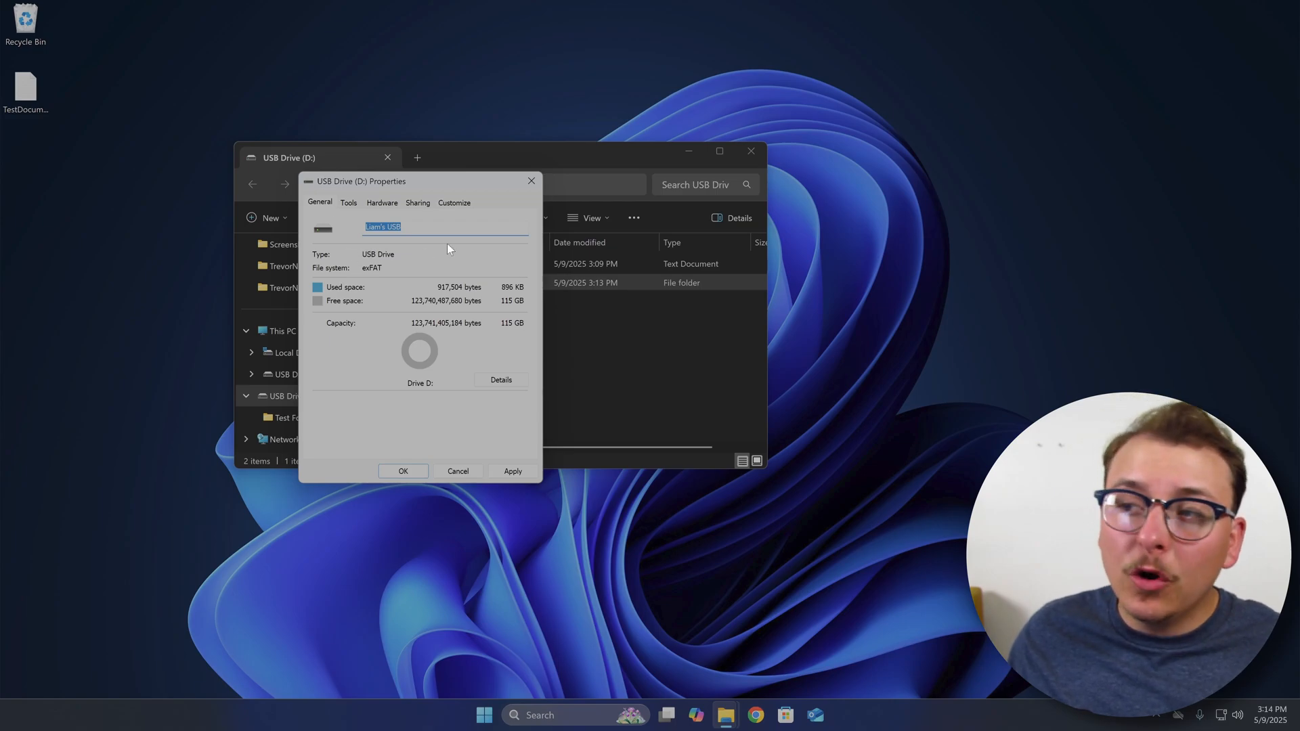
{"action": "left_click", "coordinate": [454, 202]}
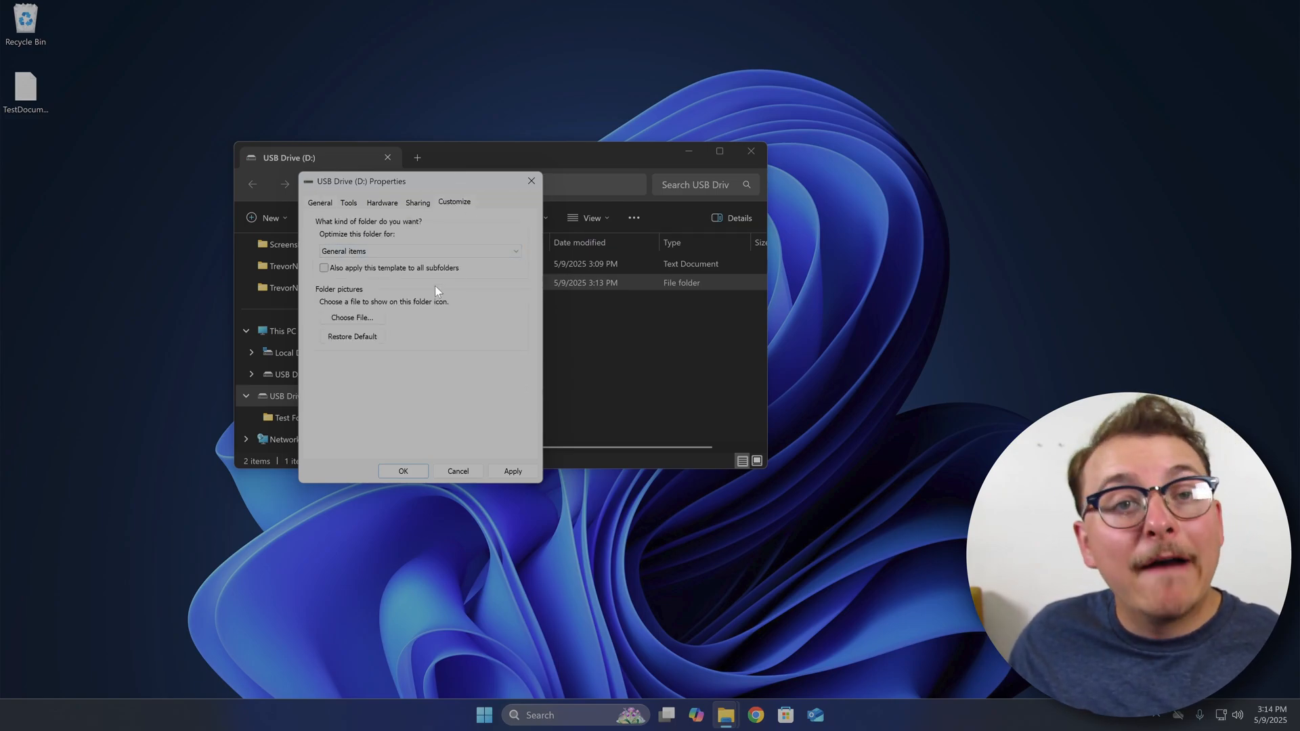
{"action": "left_click", "coordinate": [419, 252]}
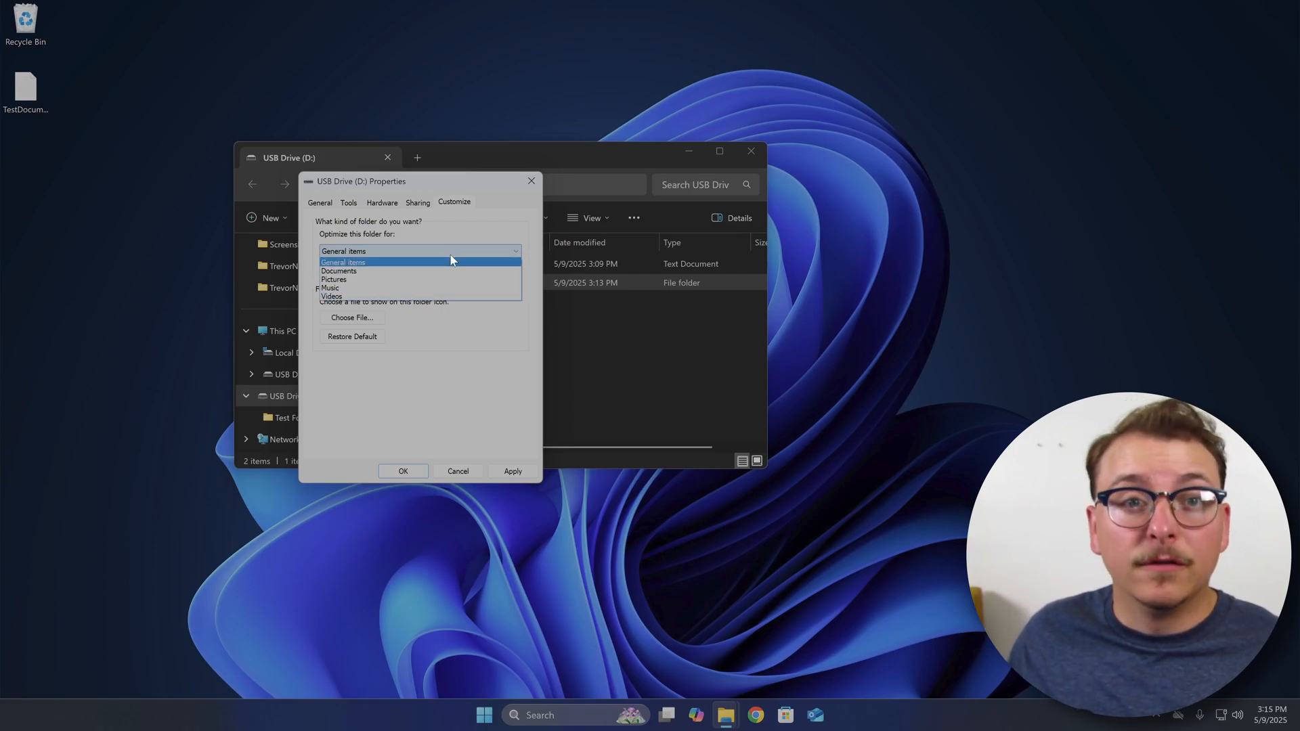
{"action": "left_click", "coordinate": [320, 202]}
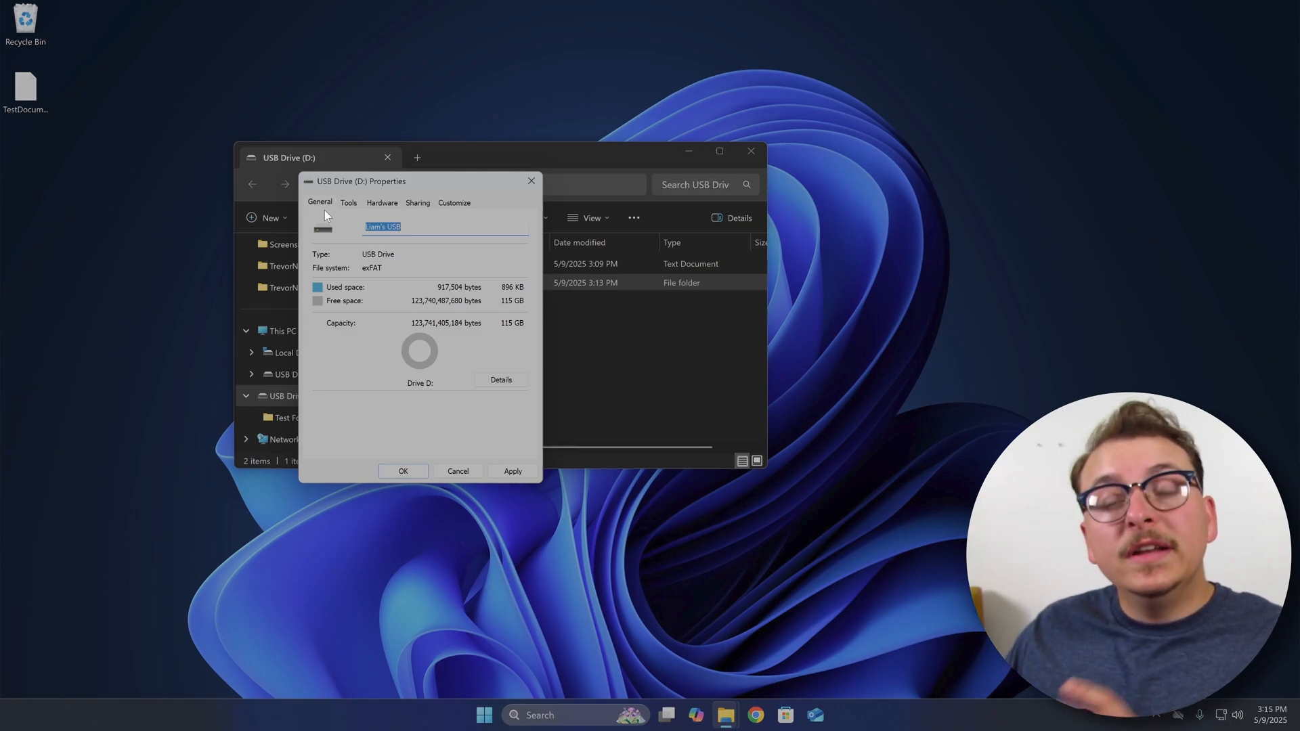
{"action": "mouse_move", "coordinate": [545, 466]}
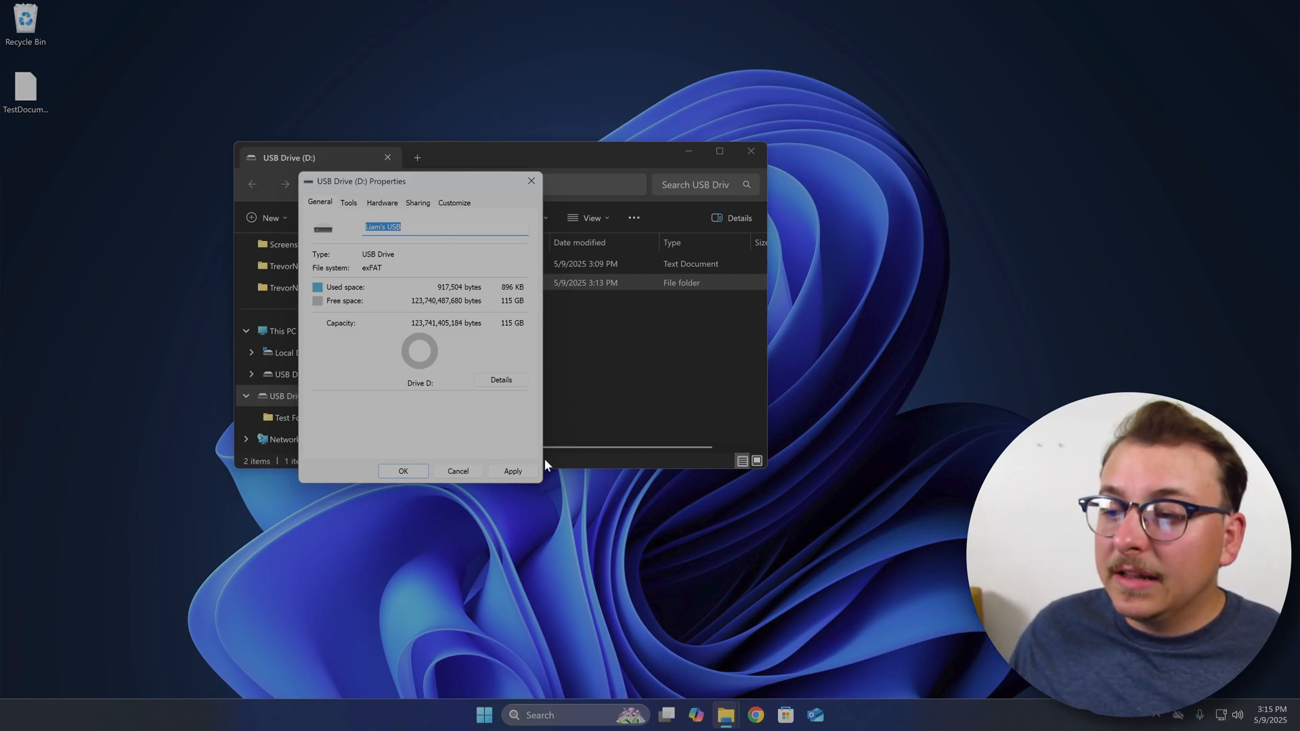
Step: Confirm the Properties dialog so the drive becomes Liam's USB (D:)
{"action": "left_click", "coordinate": [404, 471]}
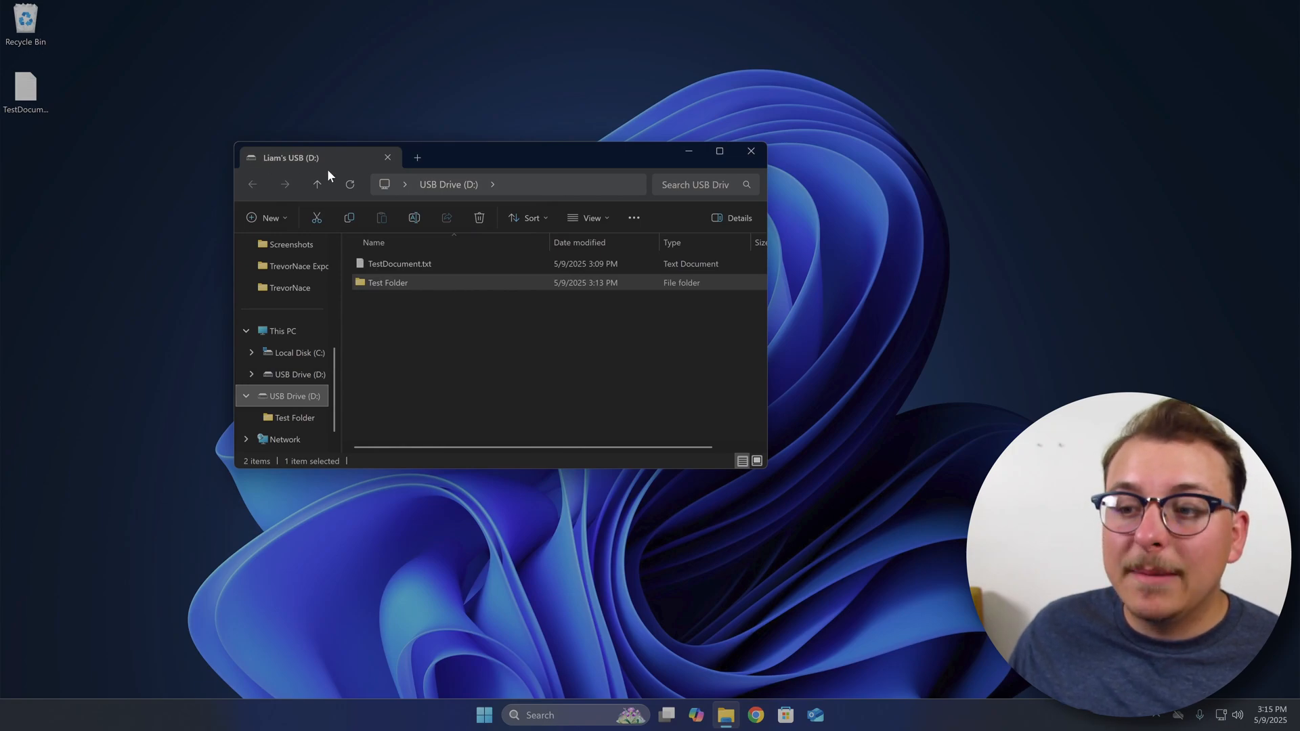
{"action": "left_click", "coordinate": [388, 283]}
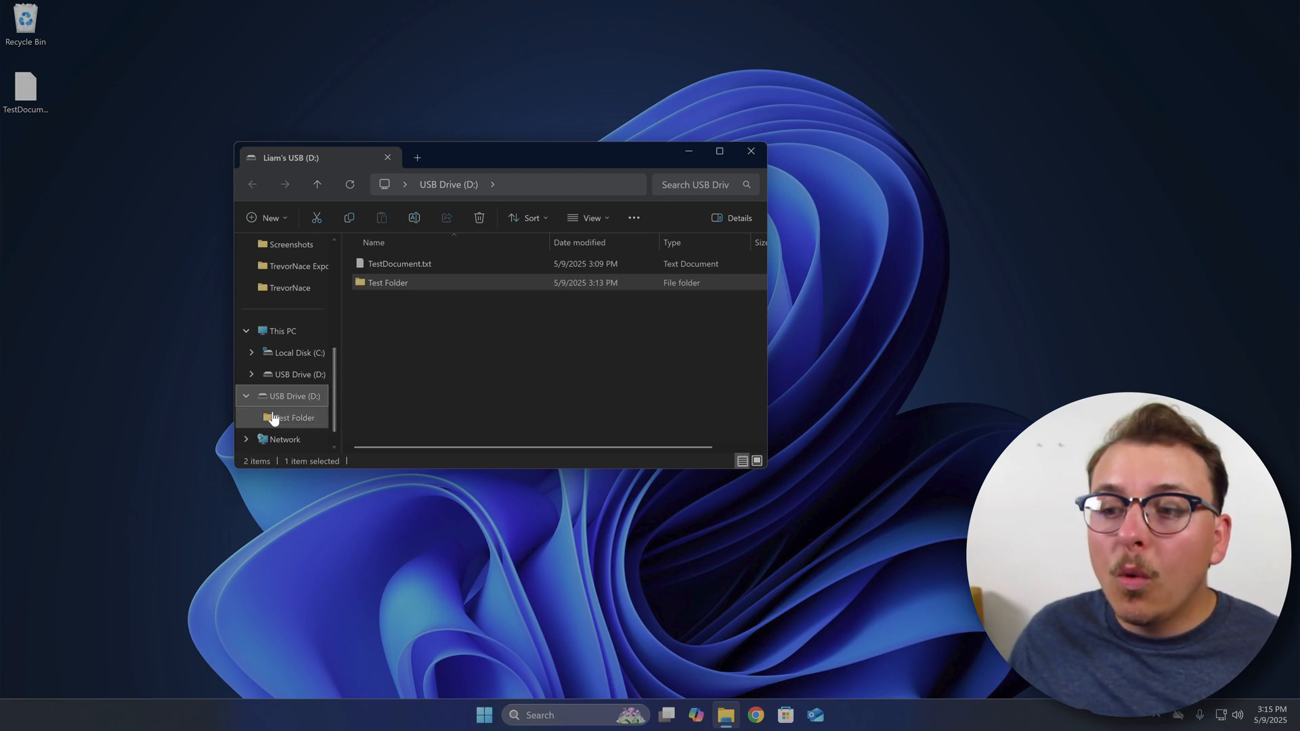
Step: Eject Liam's USB (D:) from the navigation pane, closing the File Explorer window
{"action": "right_click", "coordinate": [293, 395]}
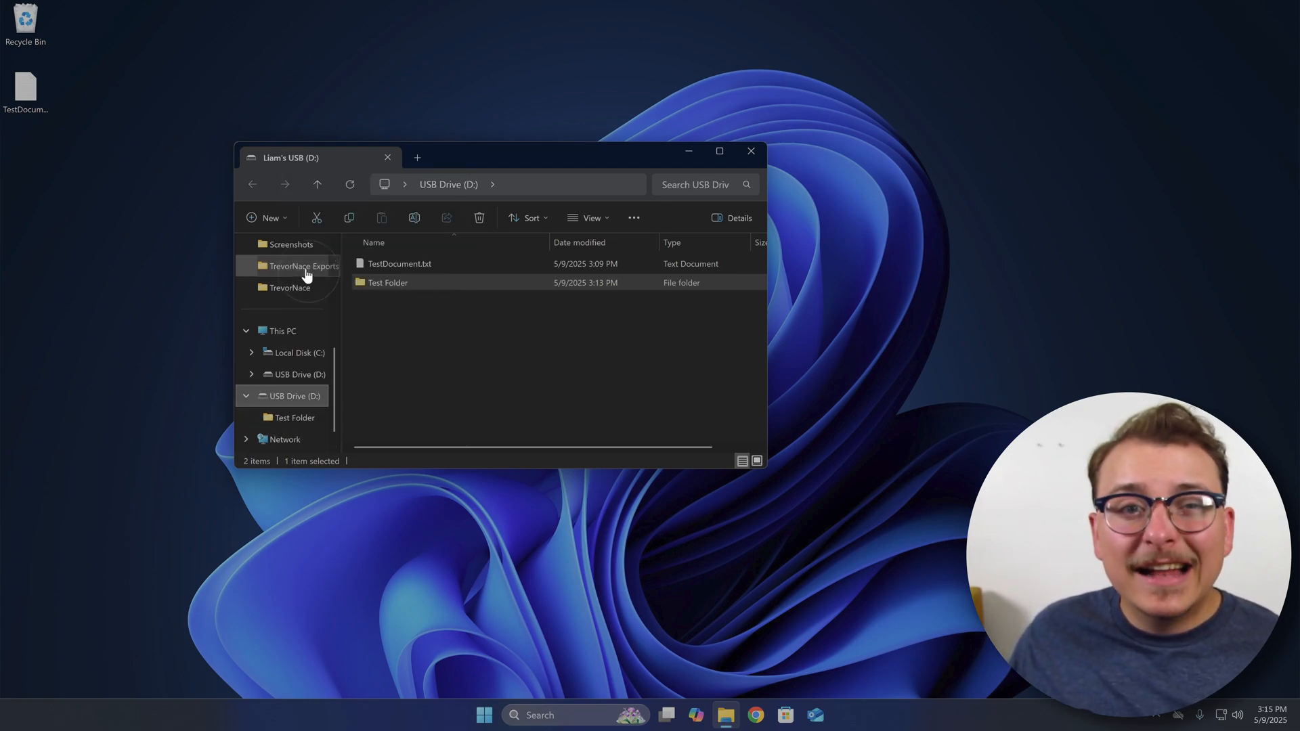
{"action": "left_click", "coordinate": [750, 151]}
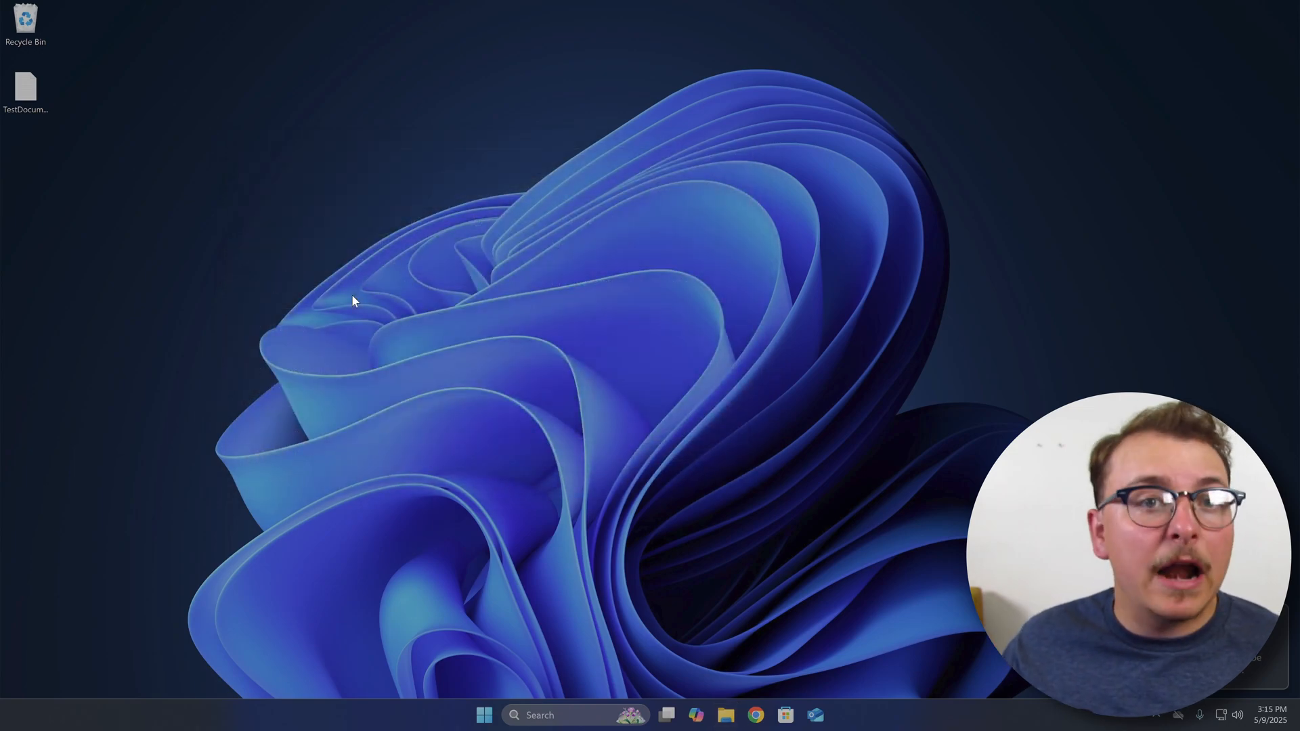